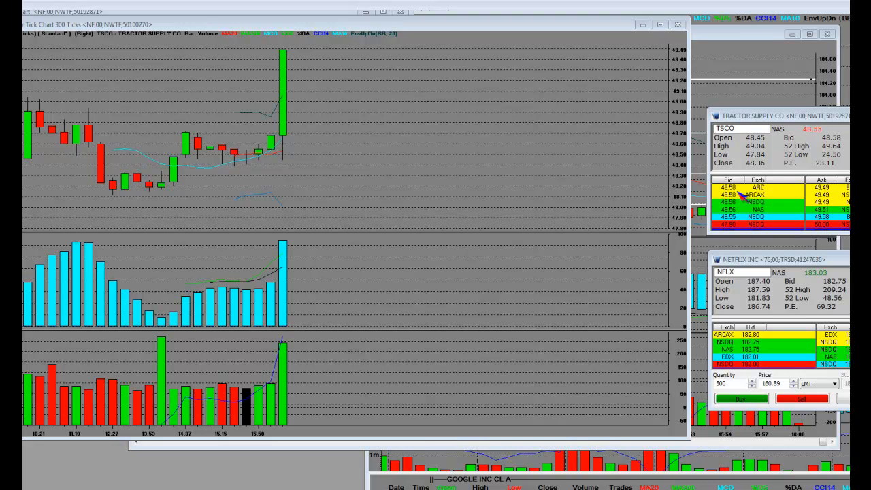
{"action": "mouse_move", "coordinate": [54, 26]}
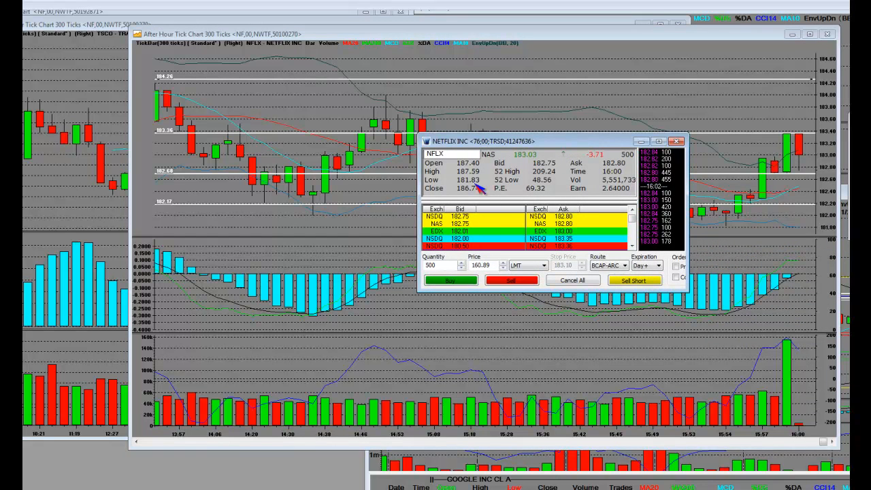
{"action": "mouse_move", "coordinate": [457, 230]}
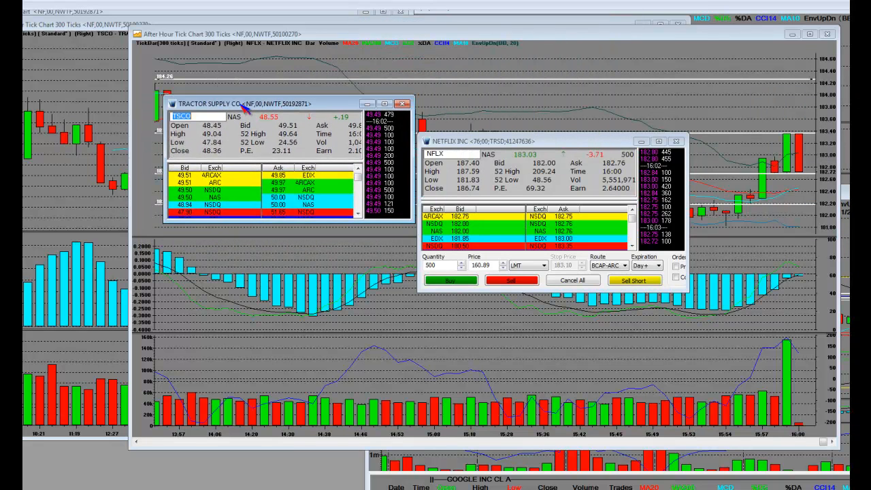
Step: Move the TSCO Level II quote window off the chart to the top right
{"action": "left_click_drag", "start_coordinate": [231, 103], "coordinate": [783, 41]}
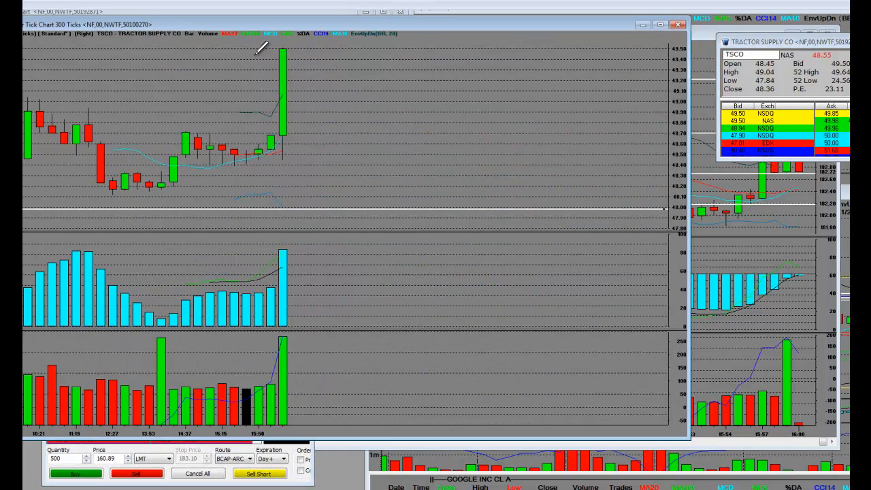
{"action": "mouse_move", "coordinate": [286, 41]}
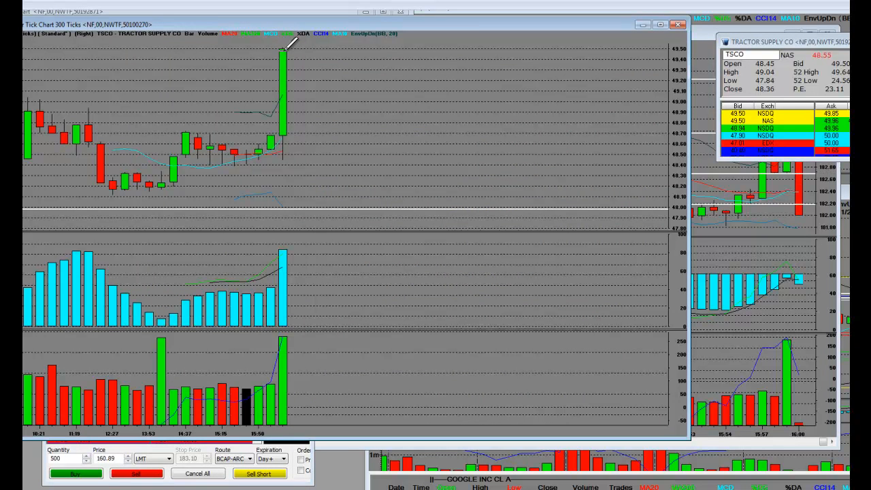
{"action": "mouse_move", "coordinate": [732, 245]}
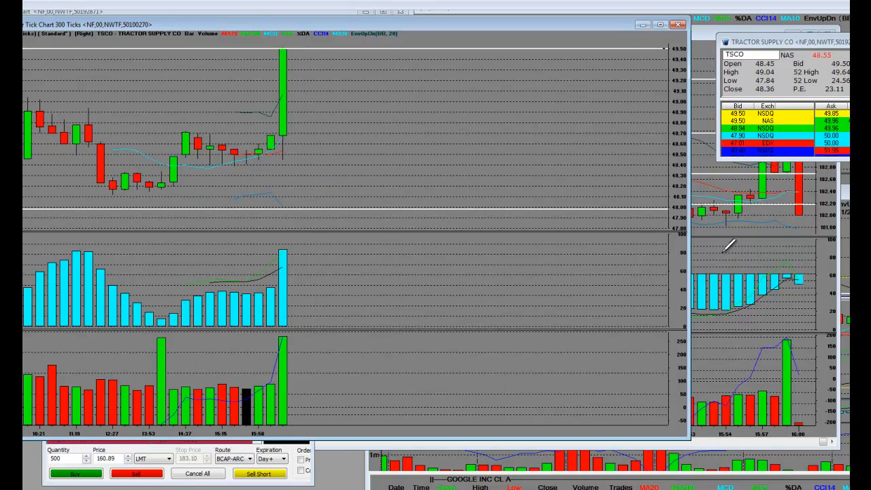
{"action": "mouse_move", "coordinate": [201, 419]}
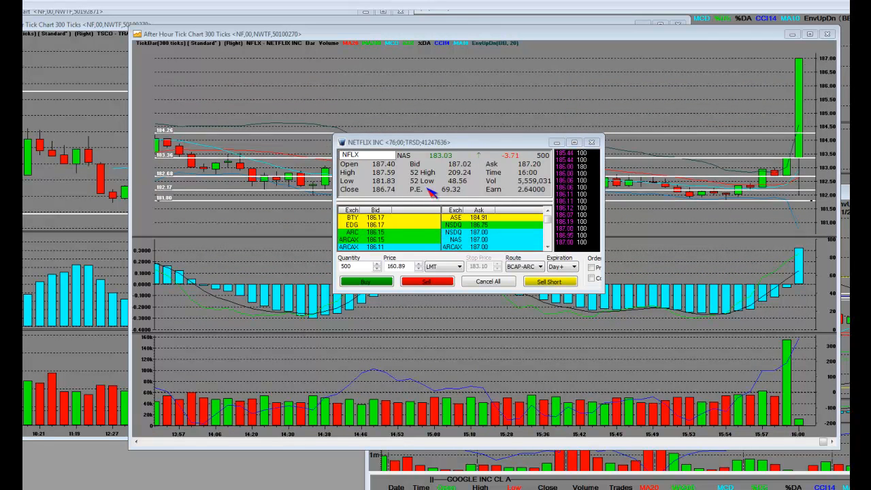
Step: Drag the NFLX Level II quote window lower, over the middle of the chart
{"action": "left_click_drag", "start_coordinate": [463, 142], "coordinate": [477, 173]}
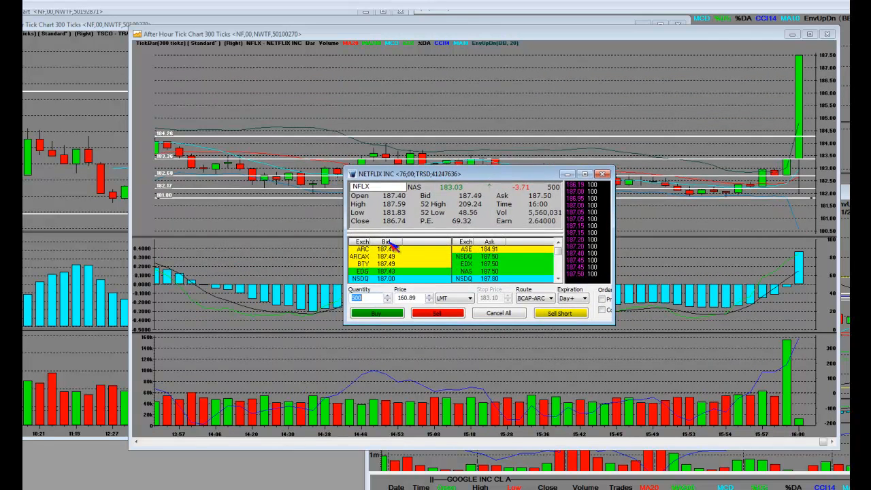